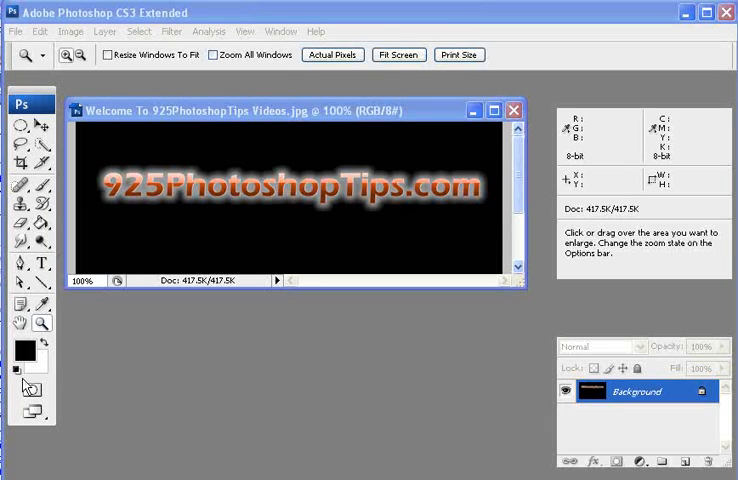
mouse_move(48, 384)
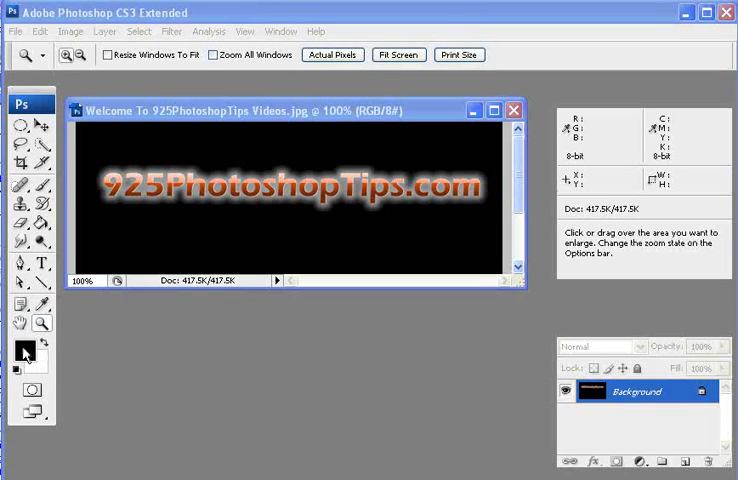
Set the foreground colour to orange-red, then restore the default black/white swatches.
left_click(24, 344)
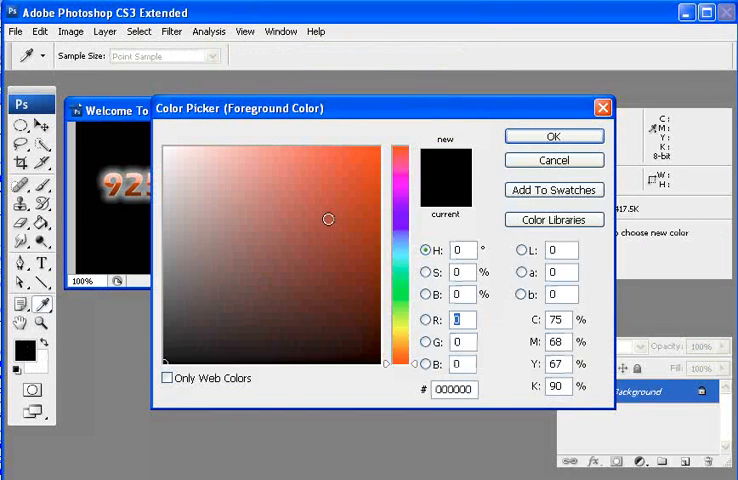
left_click(552, 136)
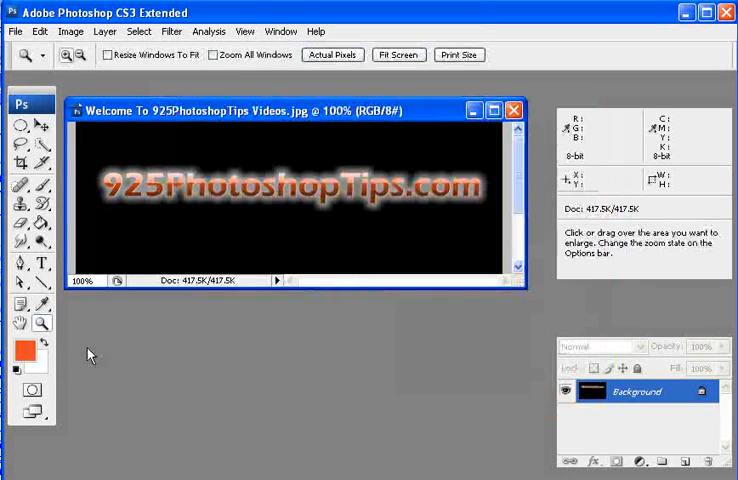
left_click(36, 364)
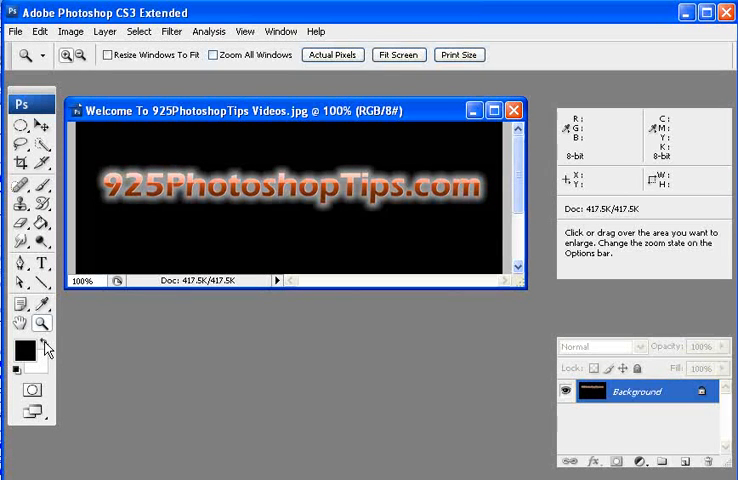
mouse_move(48, 338)
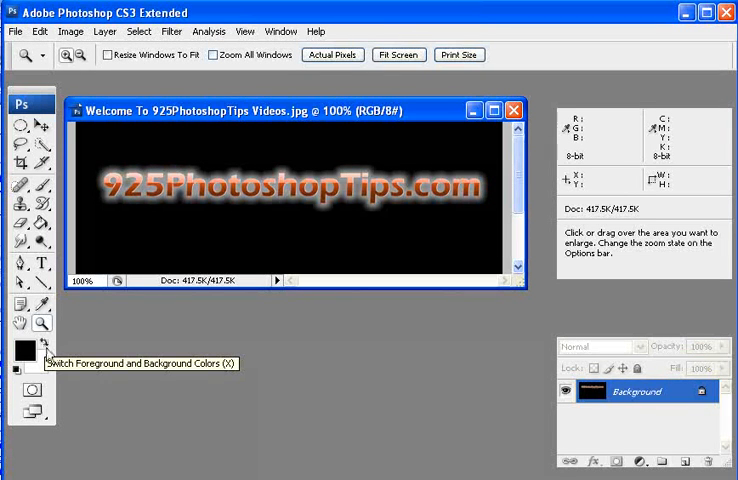
Swap the swatches so white is foreground and black is background.
left_click(30, 356)
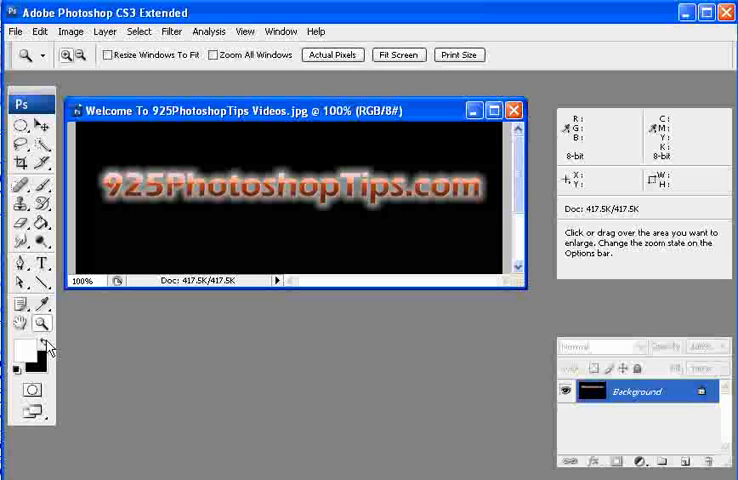